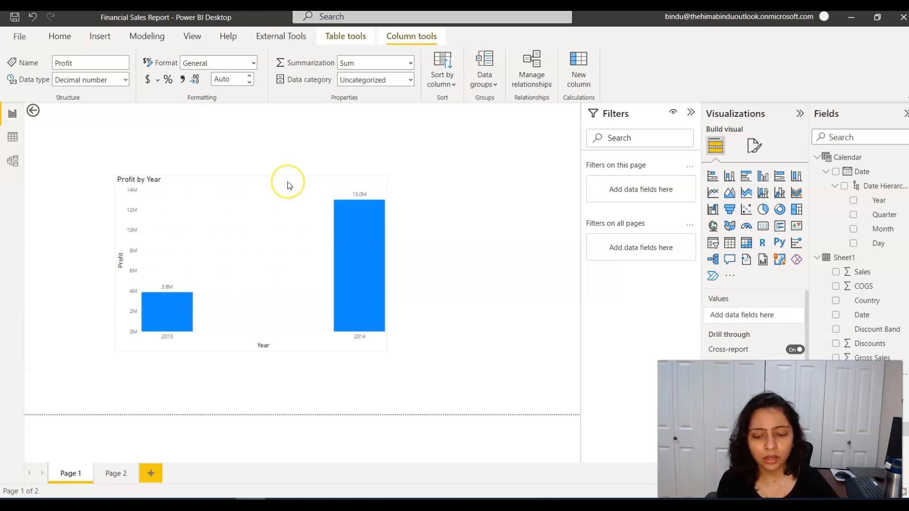
{"action": "mouse_move", "coordinate": [289, 185]}
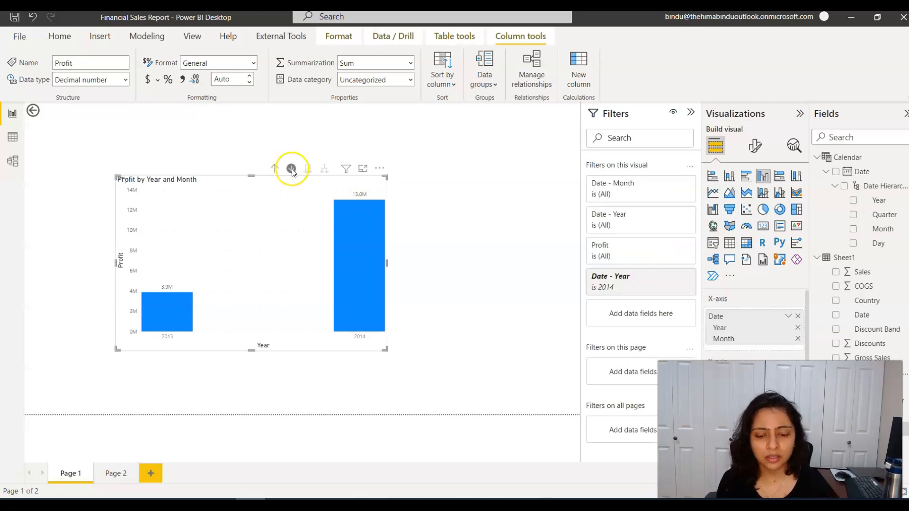
Drill into 2014 to show monthly profit and reveal drill actions on the September column.
{"action": "left_click", "coordinate": [291, 168]}
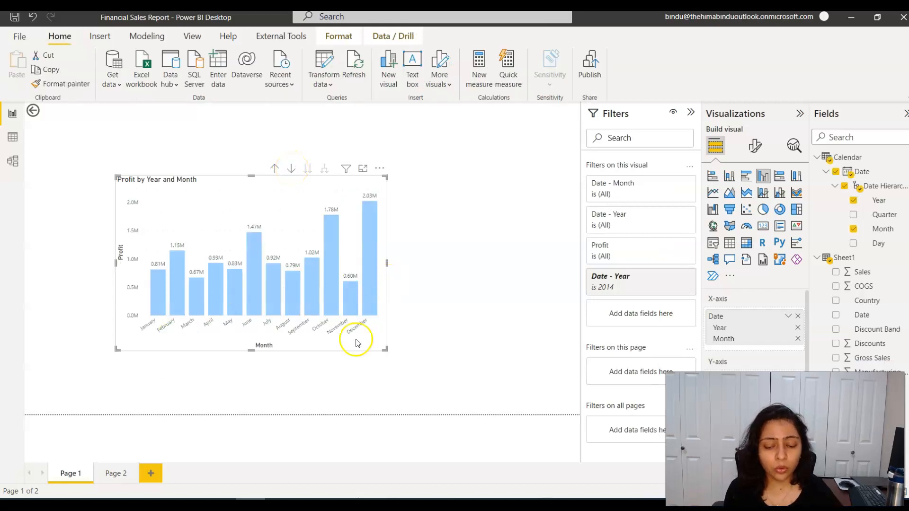
{"action": "right_click", "coordinate": [311, 286]}
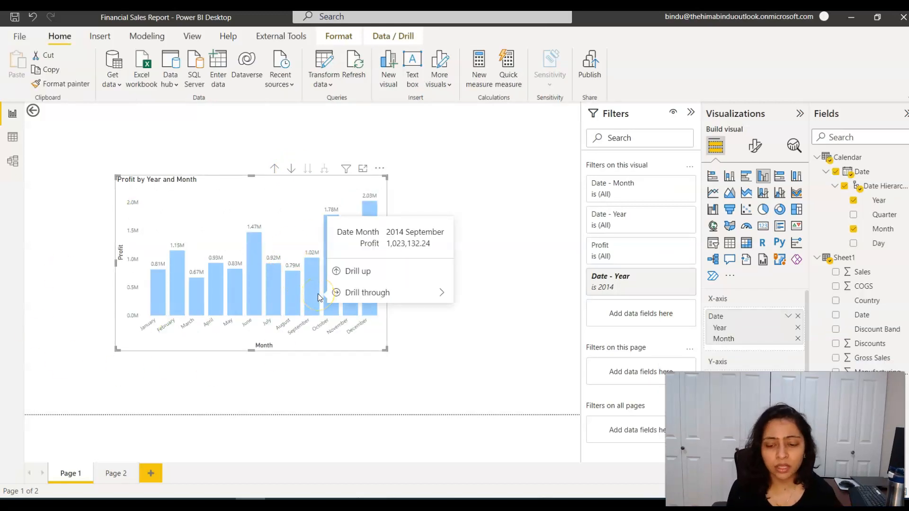
{"action": "mouse_move", "coordinate": [282, 195]}
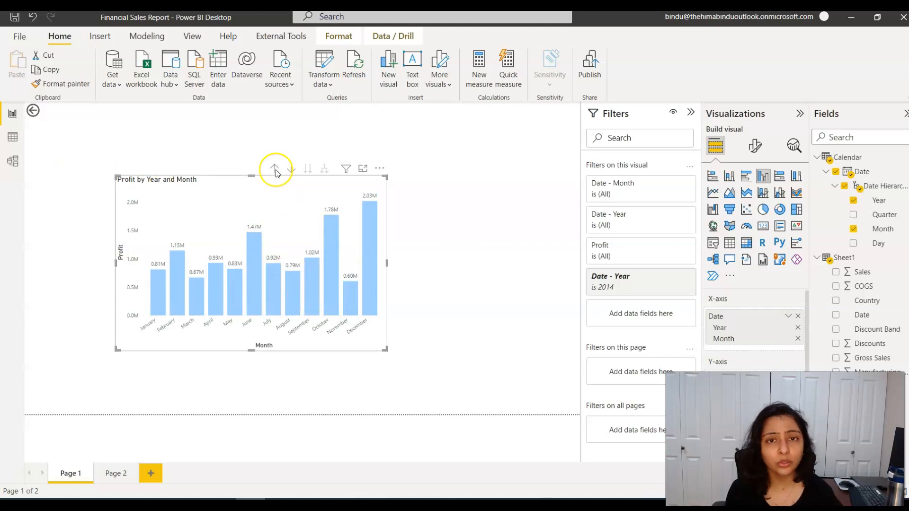
Drill up to yearly profit, then drill down into 2014's months via the tooltip.
{"action": "left_click", "coordinate": [275, 169]}
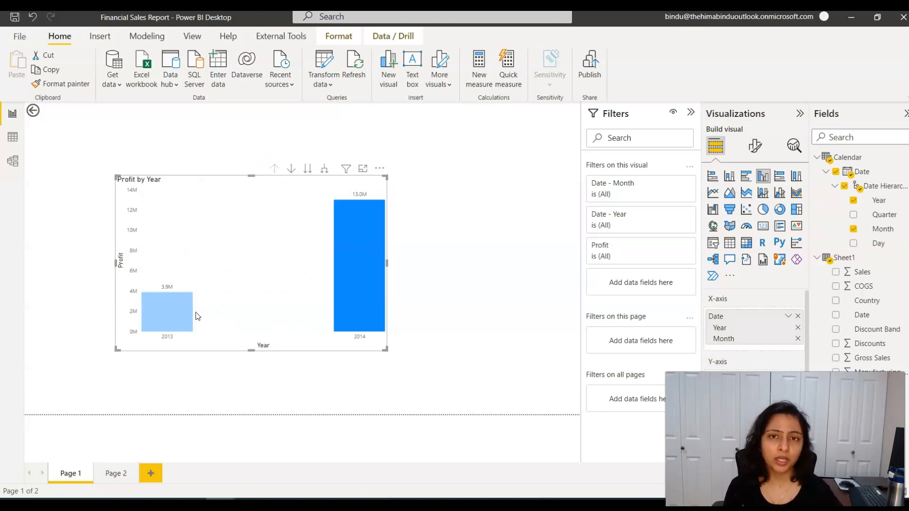
{"action": "left_click", "coordinate": [358, 238]}
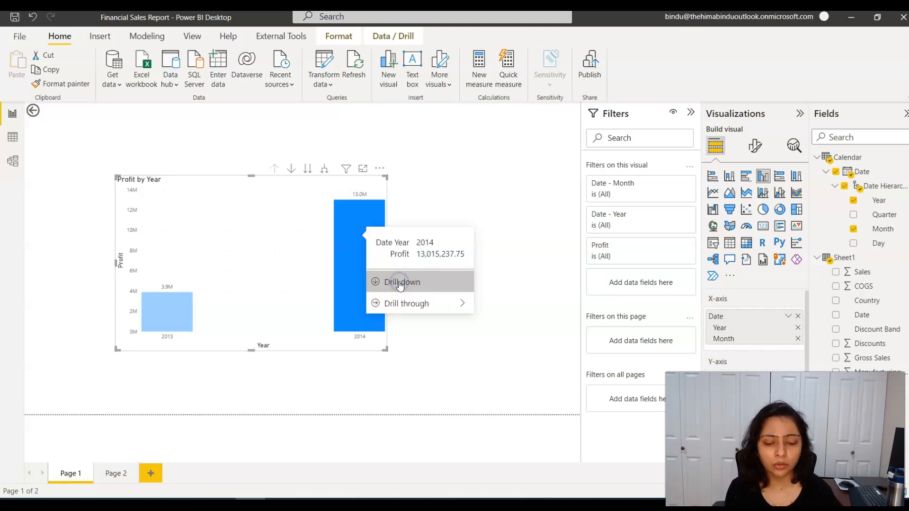
{"action": "left_click", "coordinate": [401, 282]}
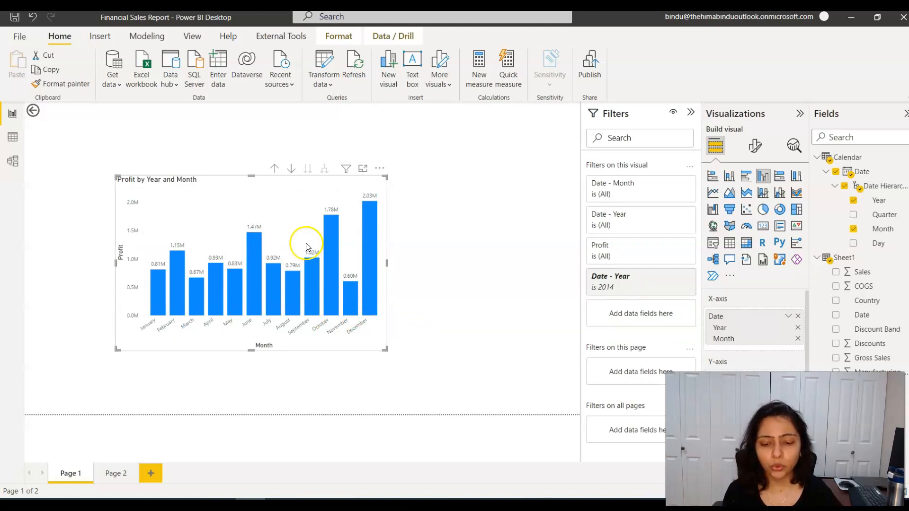
Use the December column's tooltip Drill up to return the chart to 2013 and 2014 totals.
{"action": "right_click", "coordinate": [308, 262]}
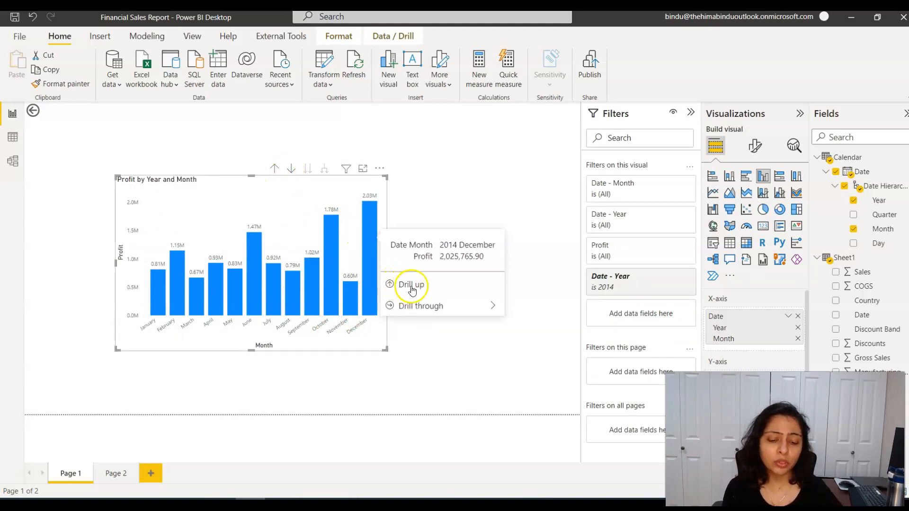
{"action": "left_click", "coordinate": [414, 284]}
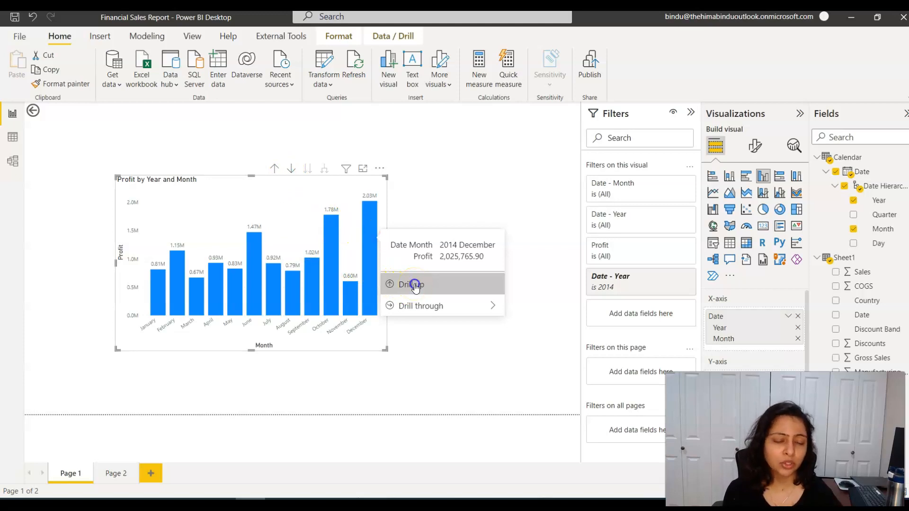
{"action": "left_click", "coordinate": [411, 284]}
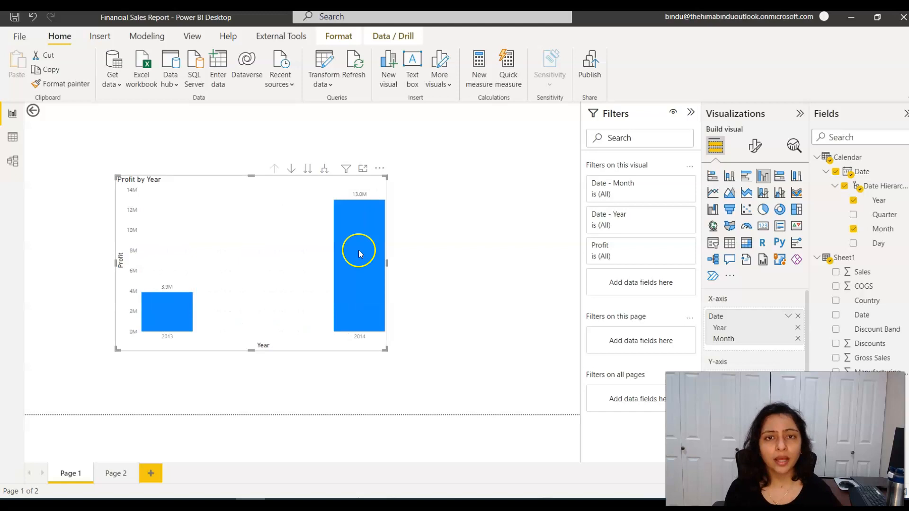
Show the drill-action tooltip for the 2014 column.
{"action": "right_click", "coordinate": [359, 253]}
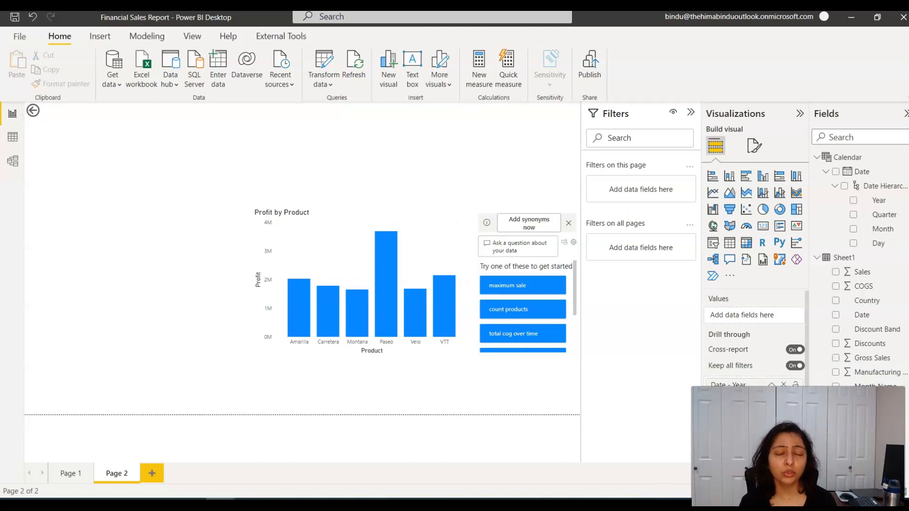
{"action": "mouse_move", "coordinate": [14, 428]}
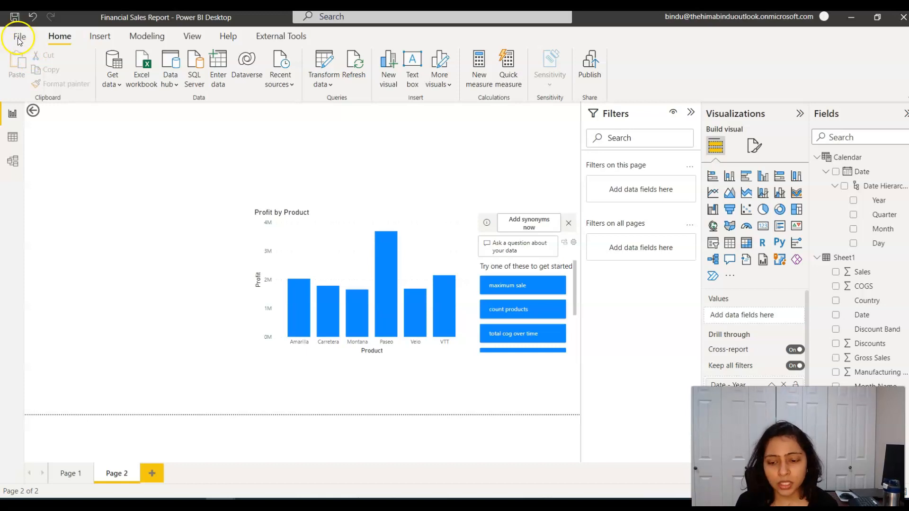
{"action": "left_click", "coordinate": [19, 37]}
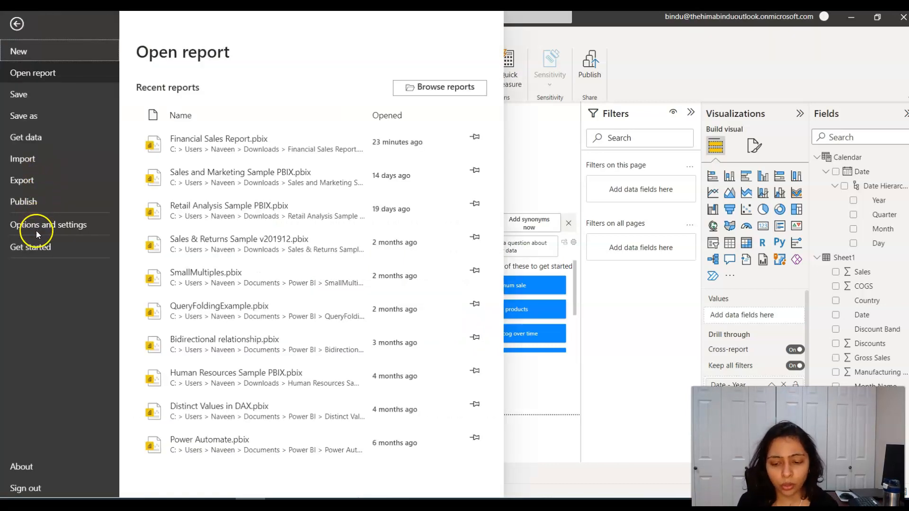
{"action": "left_click", "coordinate": [48, 224]}
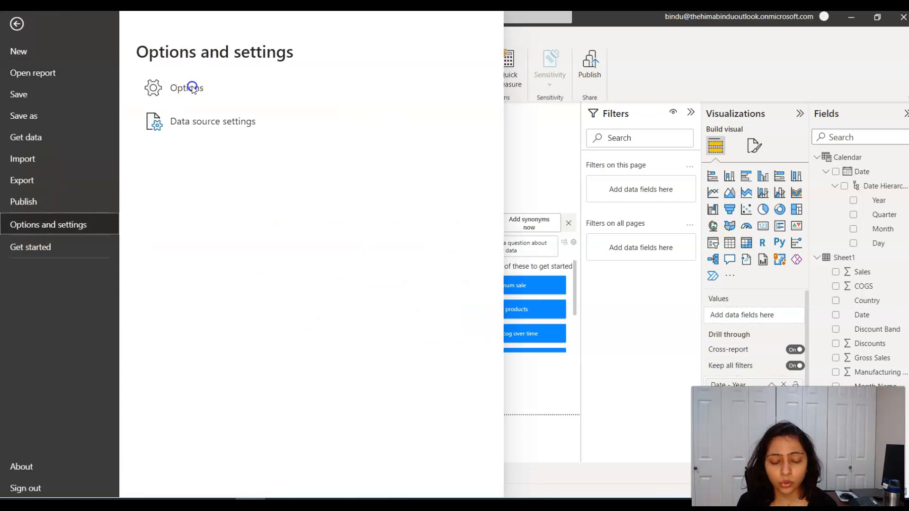
{"action": "left_click", "coordinate": [186, 88]}
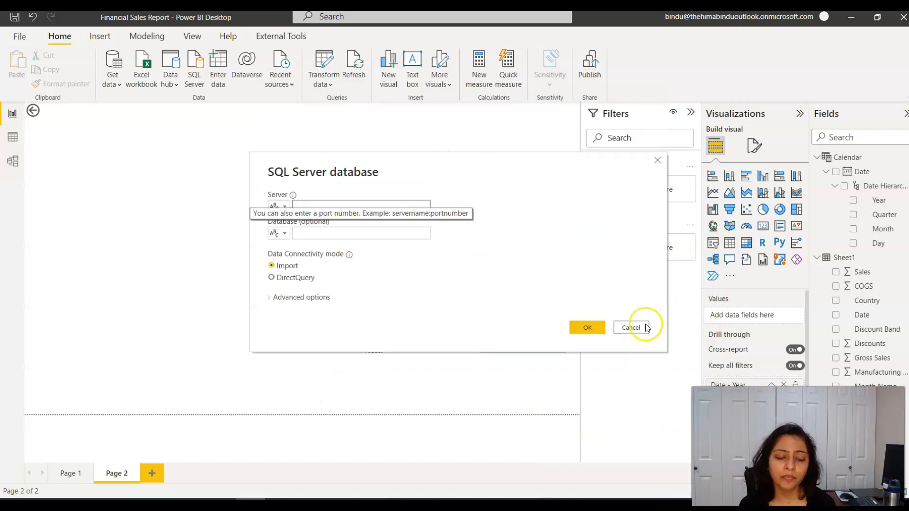
{"action": "left_click", "coordinate": [631, 327]}
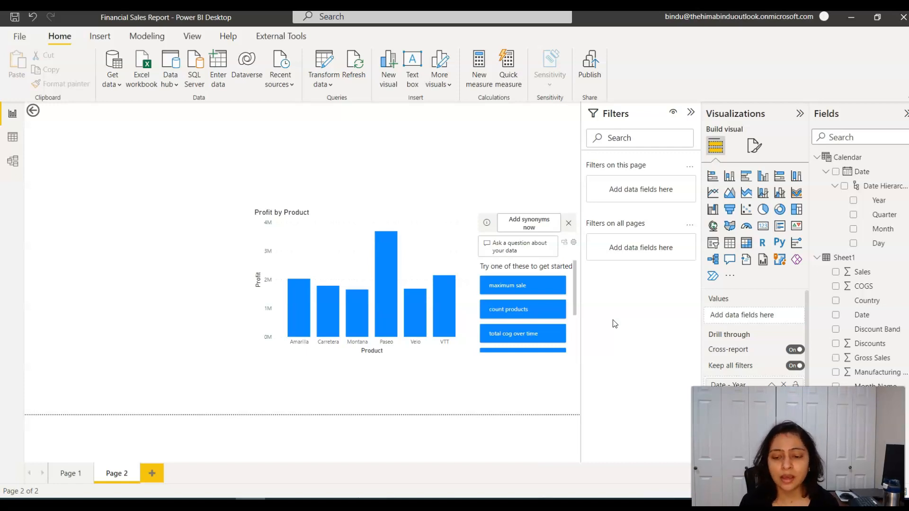
{"action": "mouse_move", "coordinate": [139, 212]}
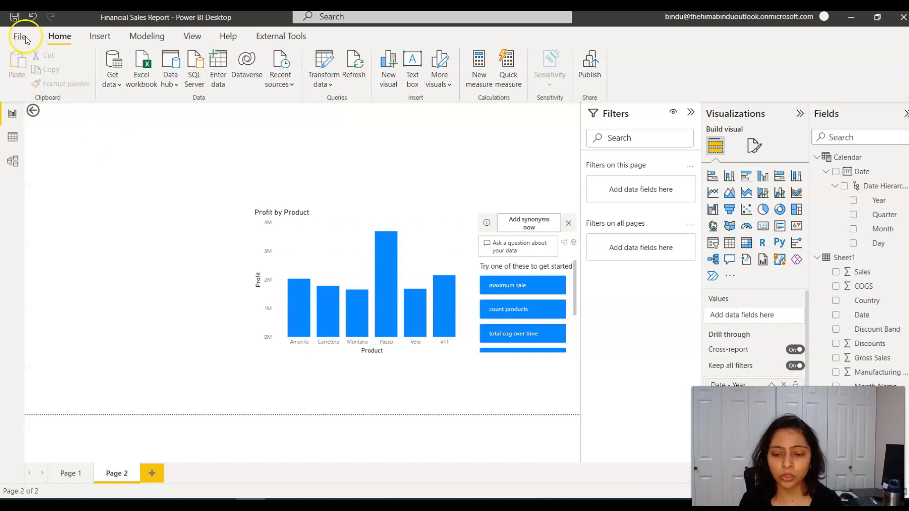
In Options > Current File > Report settings, enable modern visual tooltips with drill actions and confirm.
{"action": "left_click", "coordinate": [20, 36]}
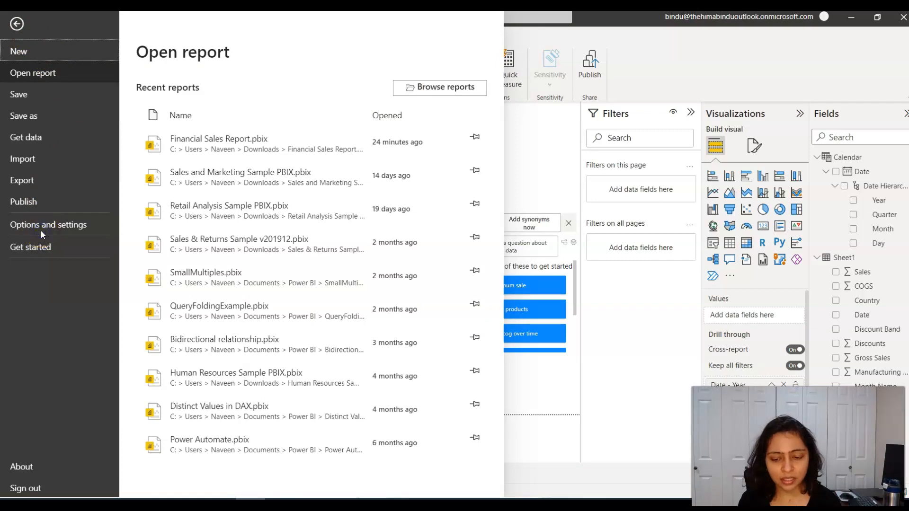
{"action": "left_click", "coordinate": [50, 225]}
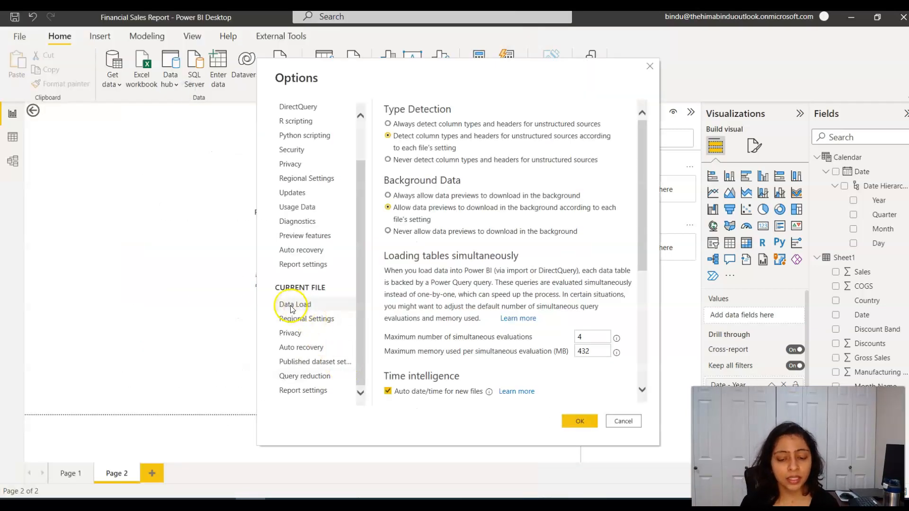
{"action": "mouse_move", "coordinate": [307, 402]}
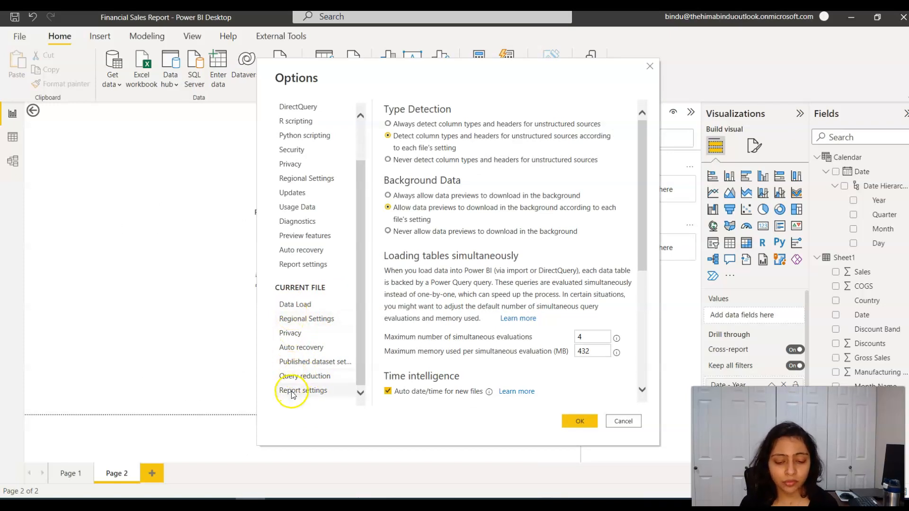
{"action": "left_click", "coordinate": [303, 390]}
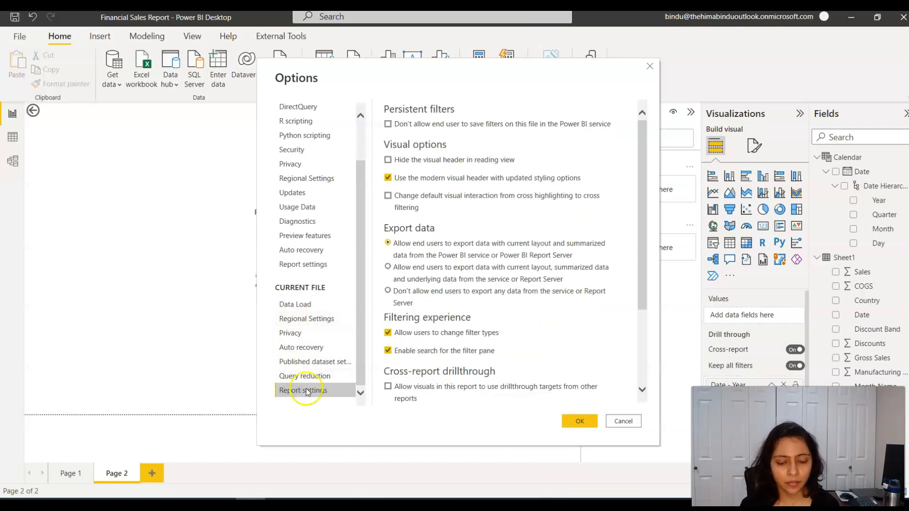
{"action": "scroll", "scroll_direction": "down", "scroll_amount": 3}
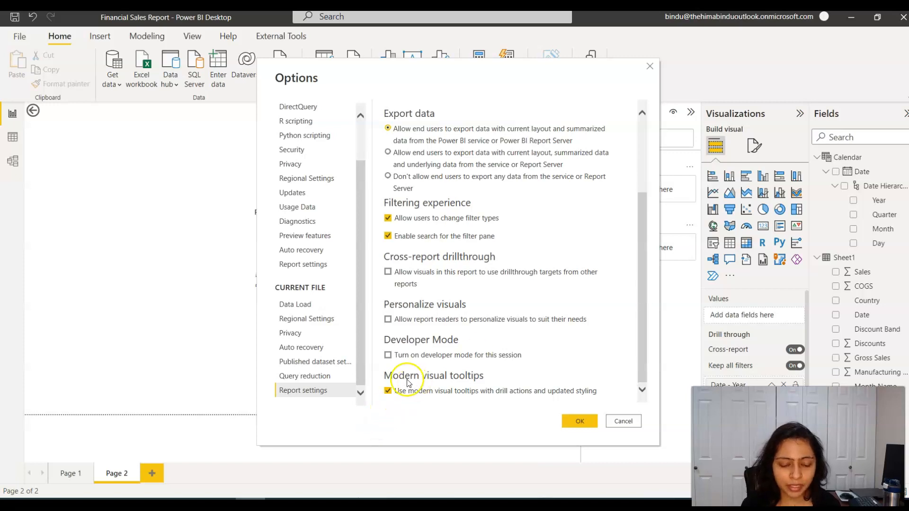
{"action": "mouse_move", "coordinate": [482, 389]}
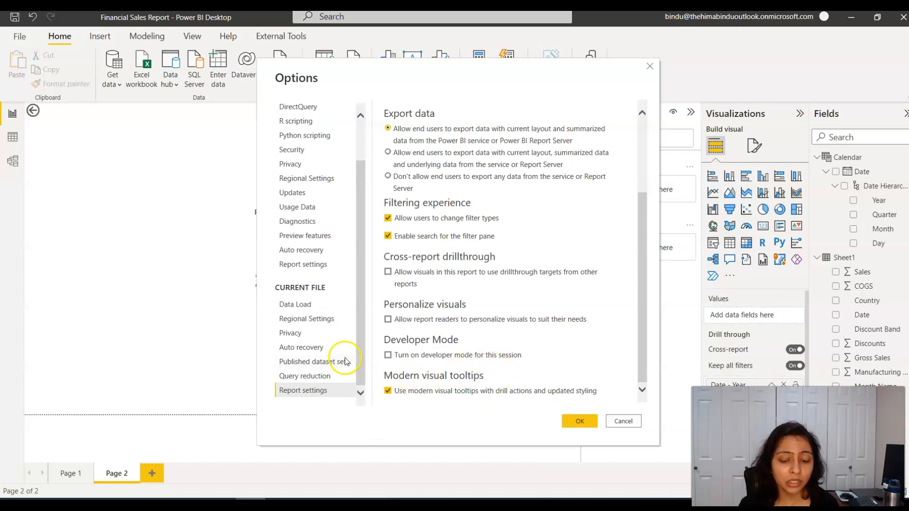
{"action": "mouse_move", "coordinate": [329, 316]}
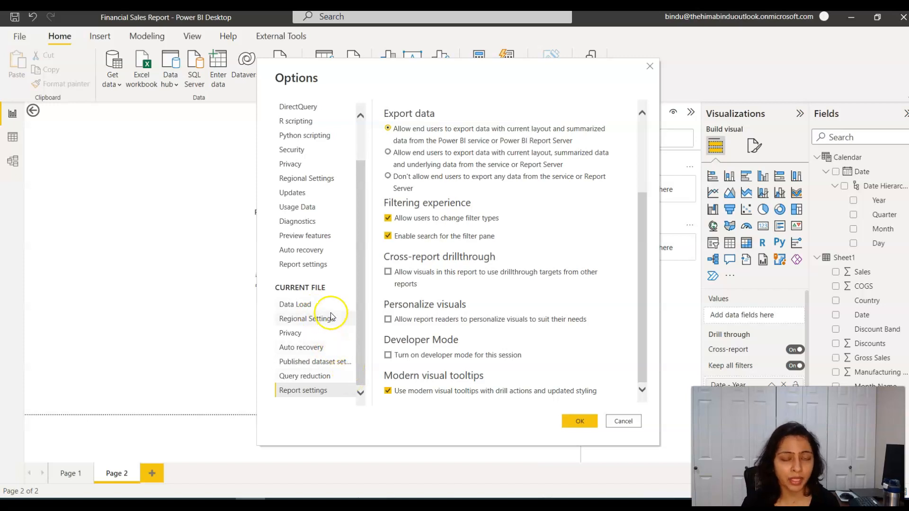
{"action": "left_click", "coordinate": [579, 421]}
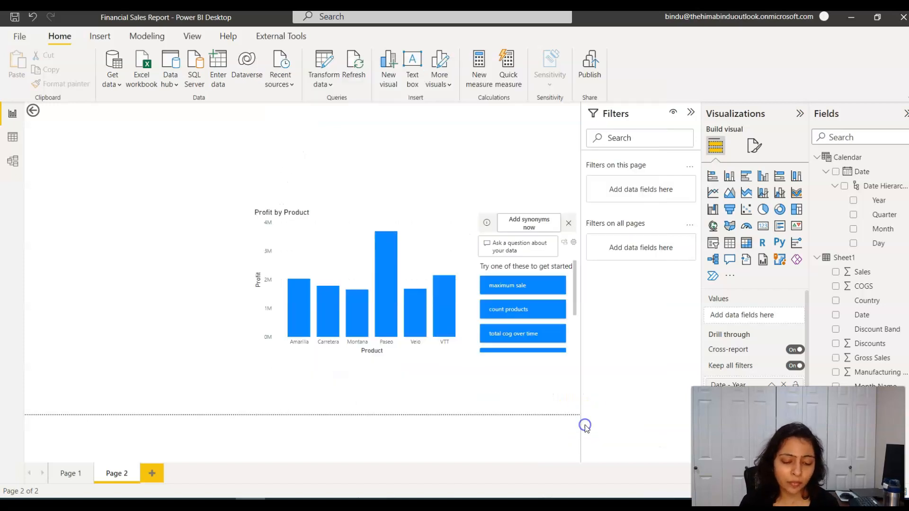